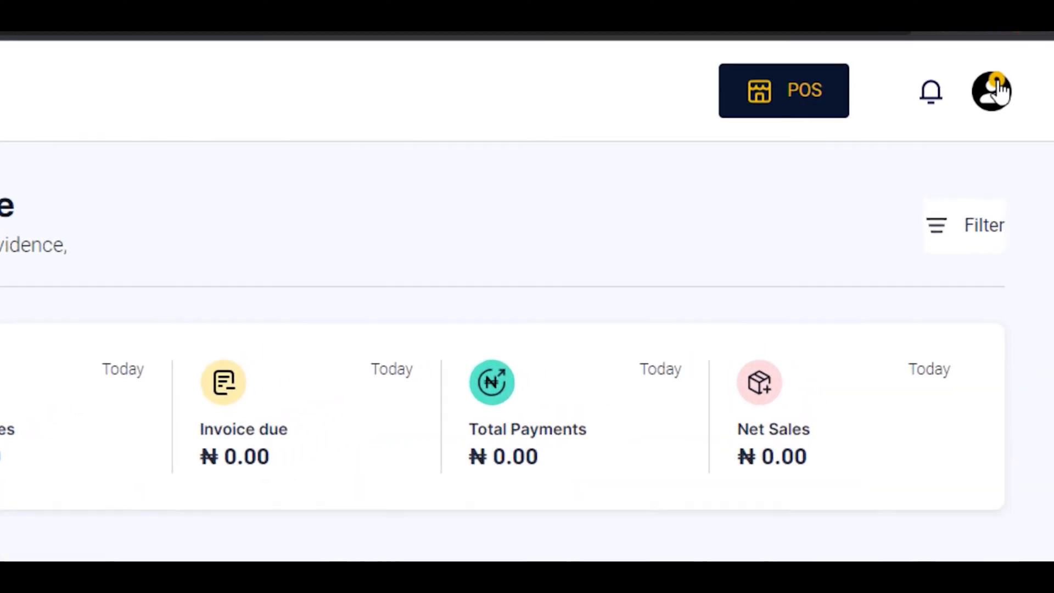
- Reach the Users & Roles page from the profile avatar's account menu
{"action": "left_click", "coordinate": [990, 92]}
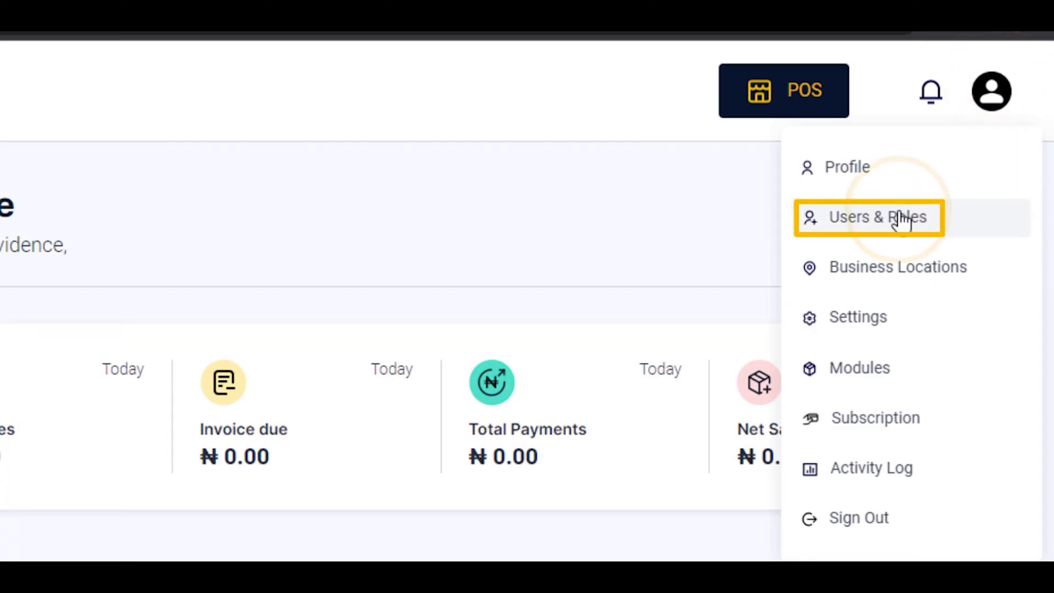
{"action": "left_click", "coordinate": [868, 217]}
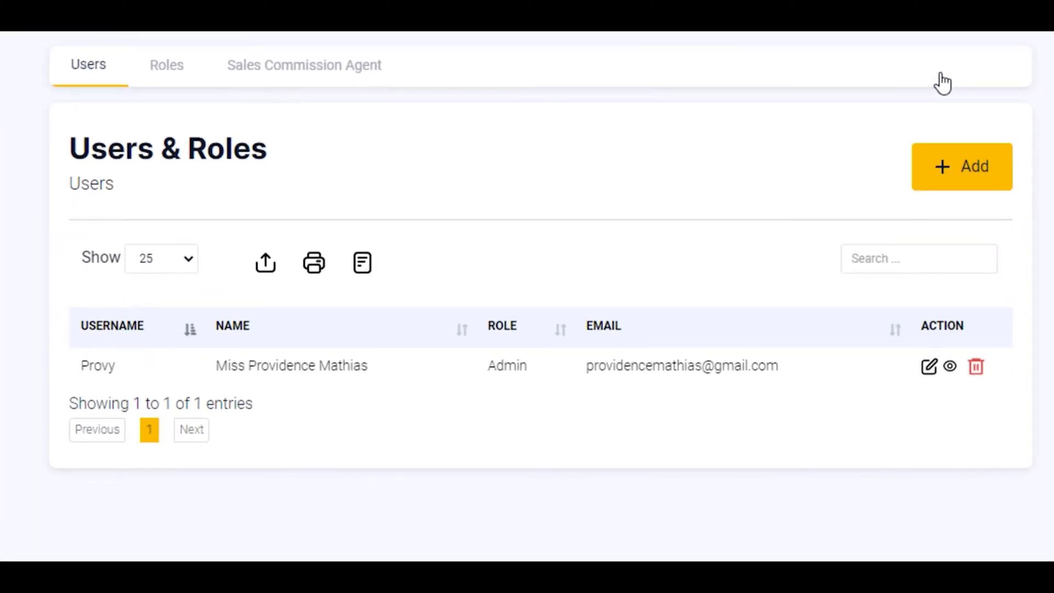
{"action": "mouse_move", "coordinate": [826, 150]}
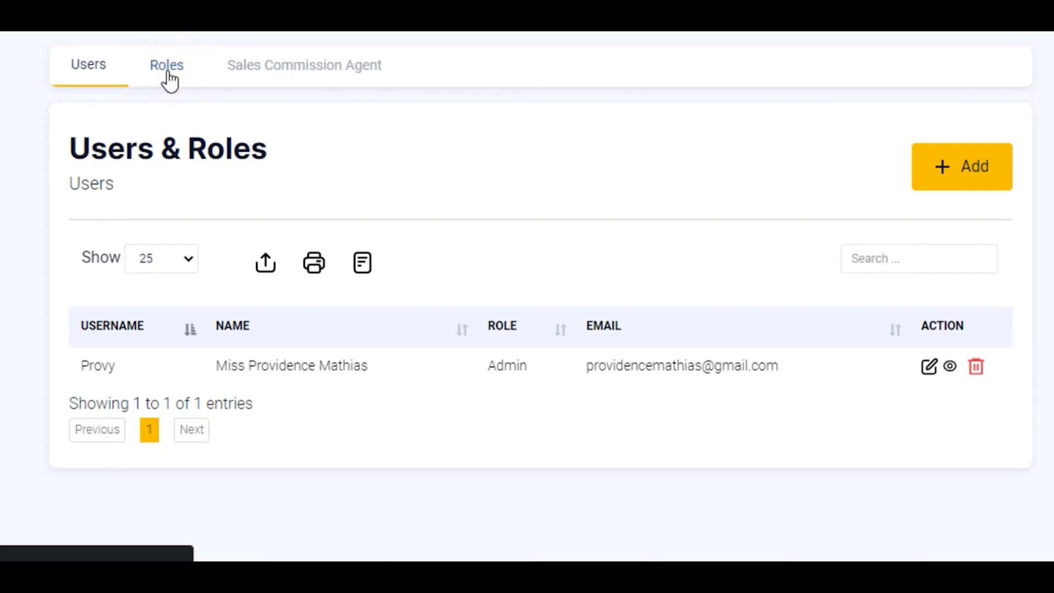
- Start a new role from the Roles list beside Admin and Cashier
{"action": "left_click", "coordinate": [166, 65]}
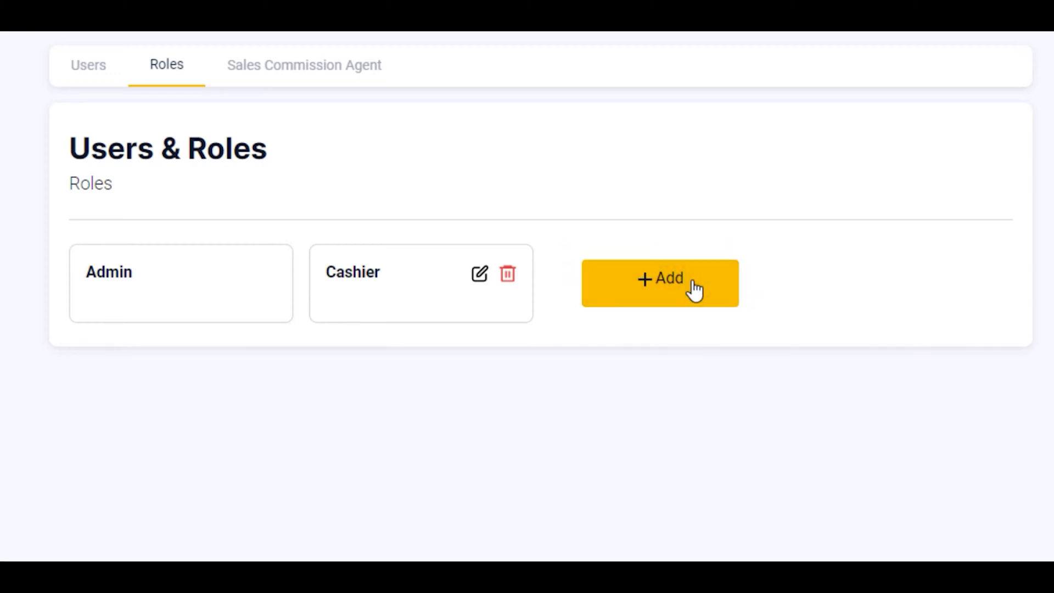
{"action": "left_click", "coordinate": [660, 282]}
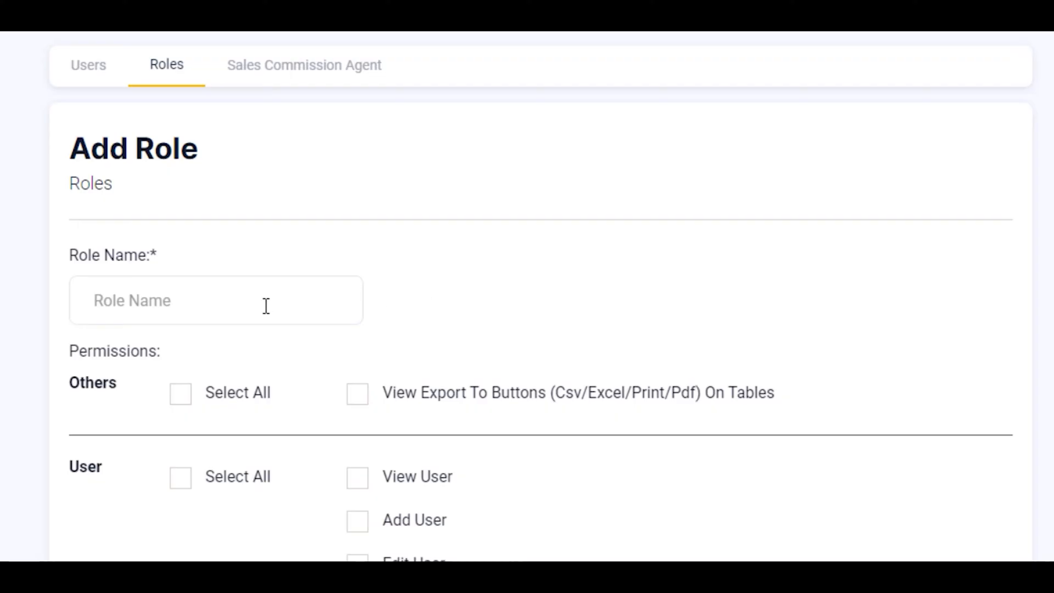
- Enter 'Accountant' in the Role Name field
{"action": "left_click", "coordinate": [217, 300]}
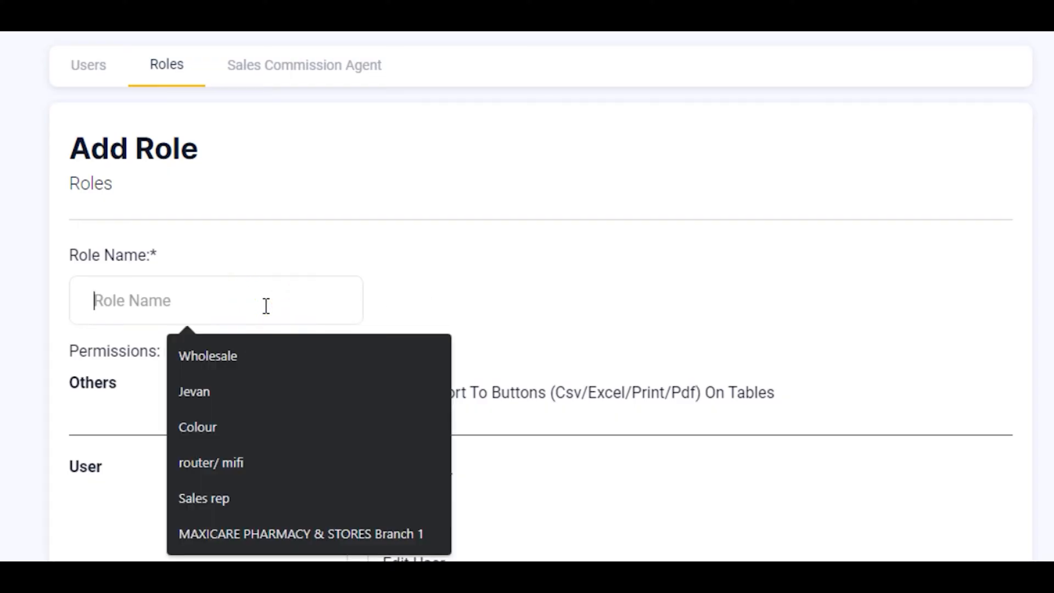
{"action": "type", "text": "Accountan"}
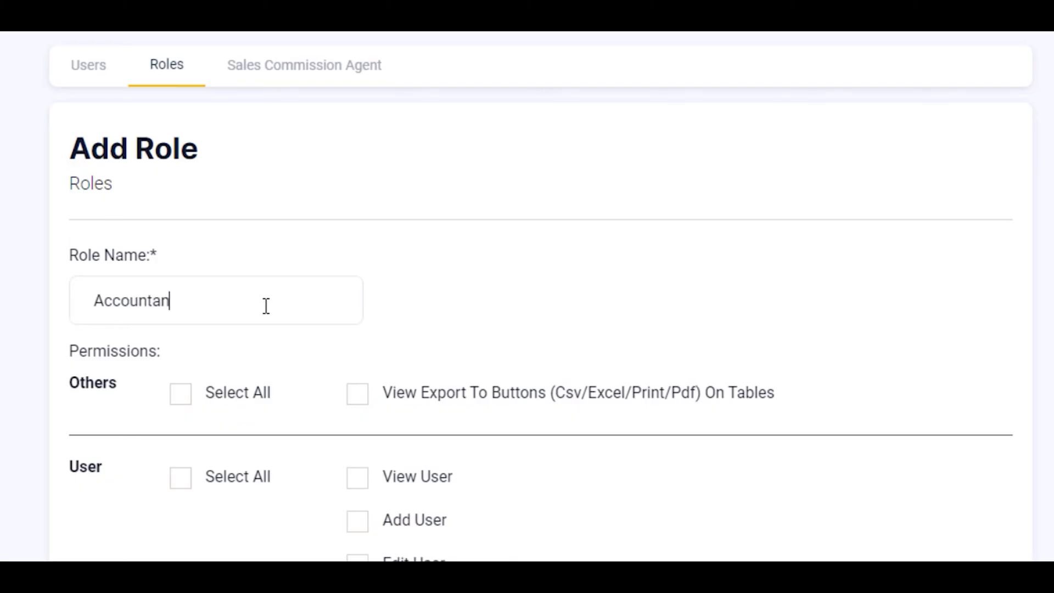
{"action": "type", "text": "t"}
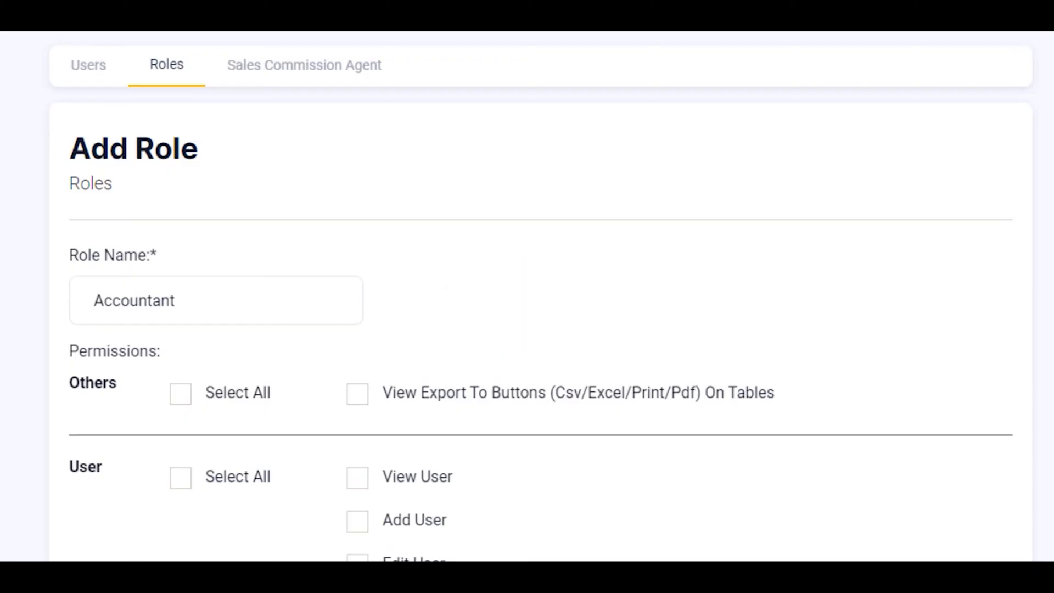
- Grant View, Add and Edit Product plus Add and Edit Purchase permissions
{"action": "scroll", "scroll_direction": "down", "scroll_amount": 3}
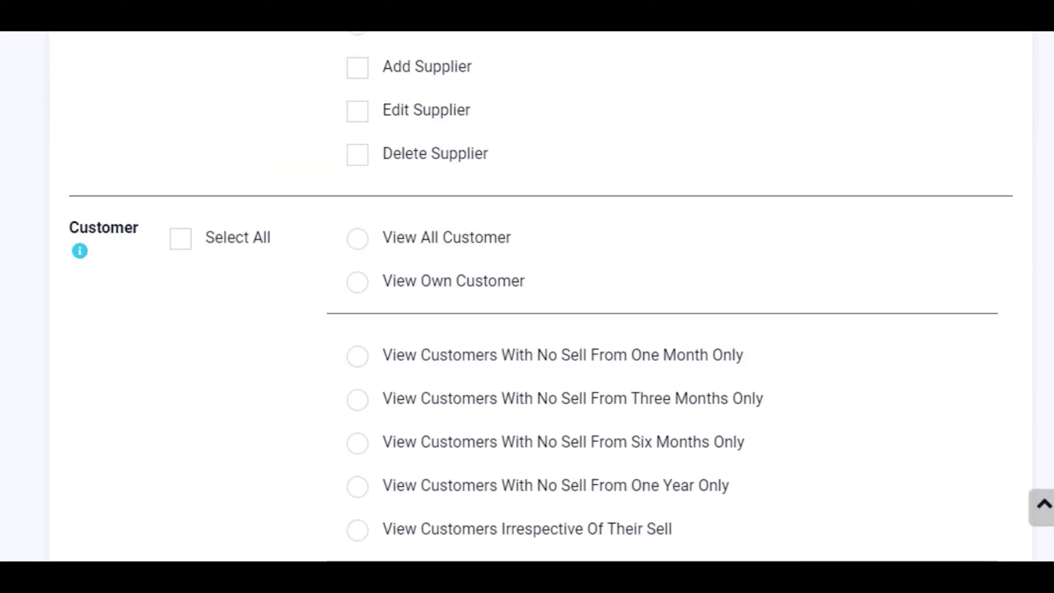
{"action": "scroll", "scroll_direction": "down", "scroll_amount": 3}
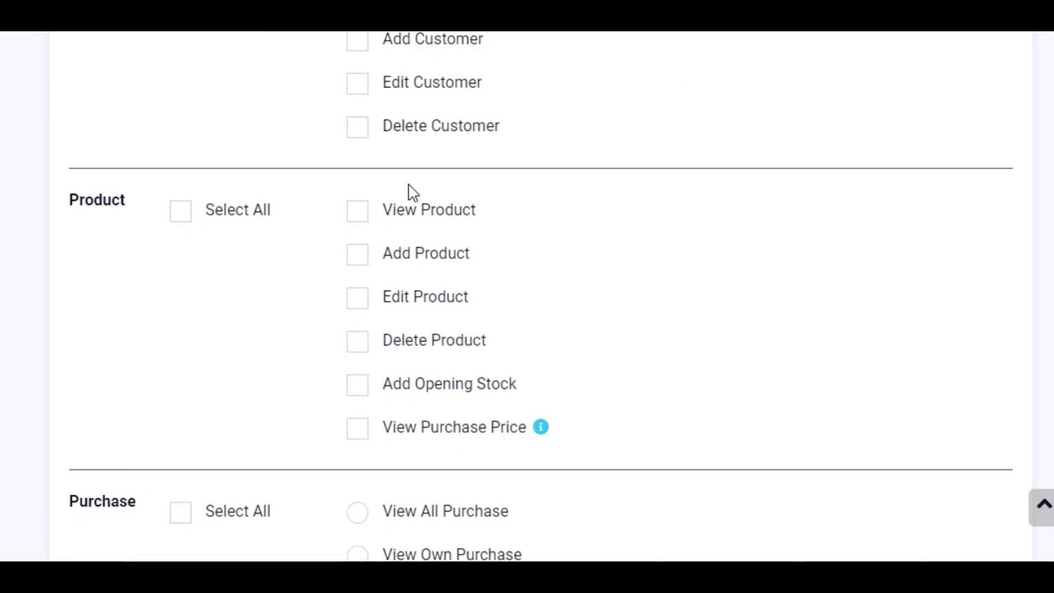
{"action": "left_click", "coordinate": [357, 210]}
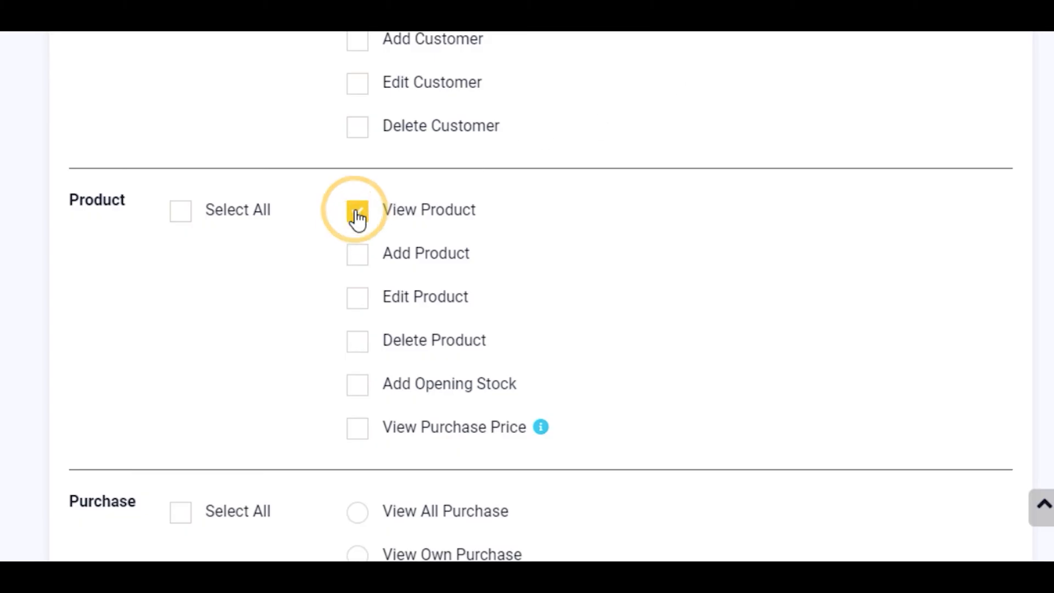
{"action": "left_click", "coordinate": [357, 253]}
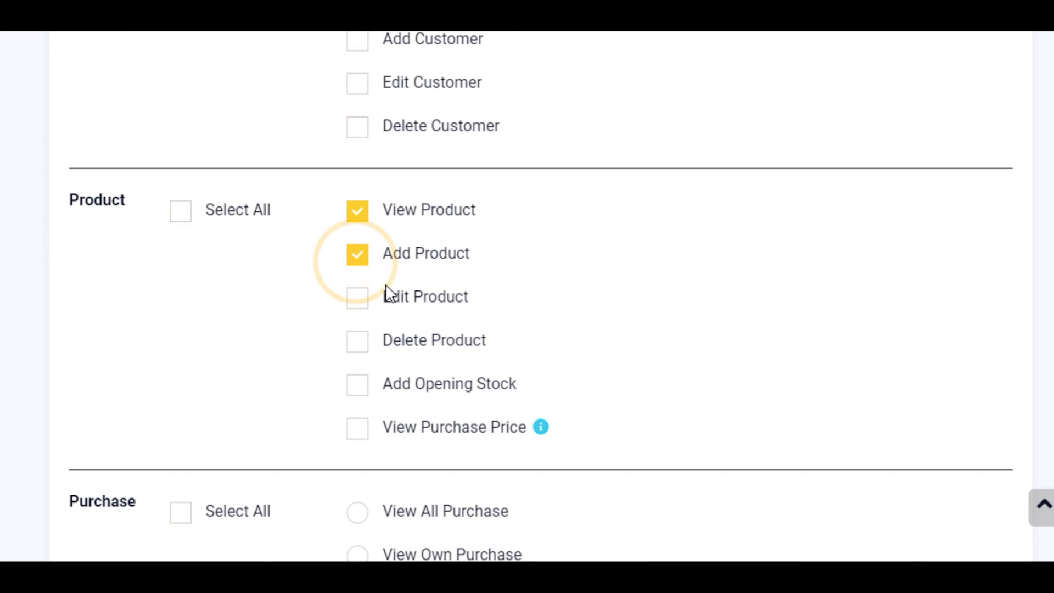
{"action": "left_click", "coordinate": [357, 297]}
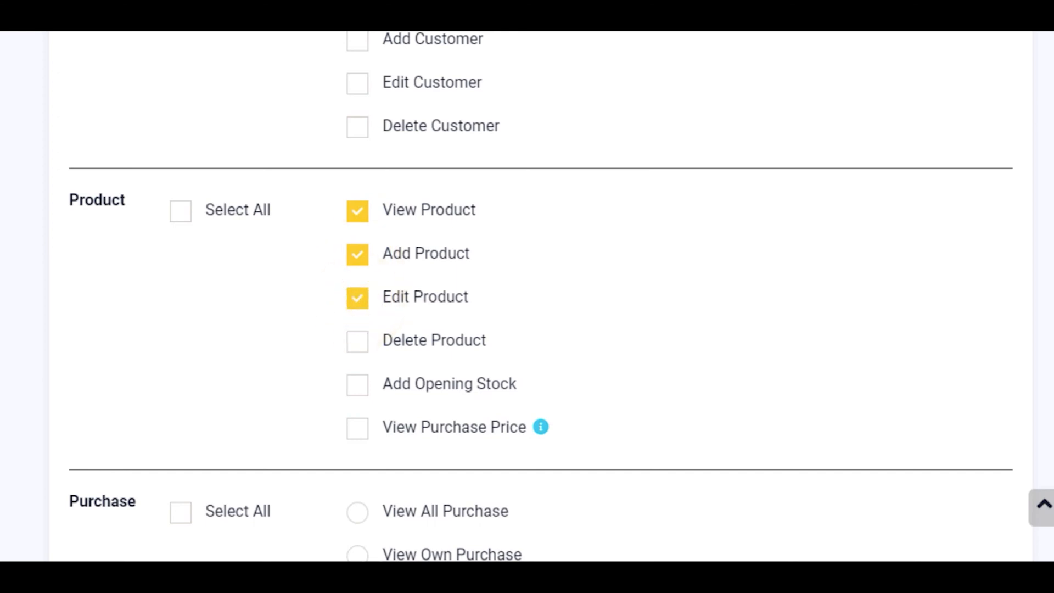
{"action": "scroll", "scroll_direction": "down", "scroll_amount": 3}
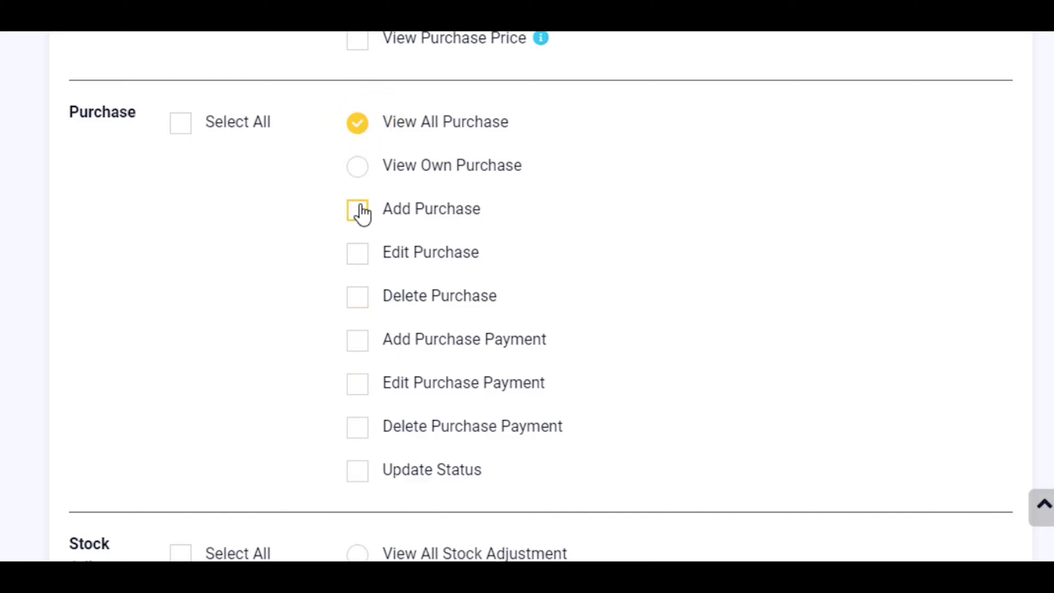
{"action": "left_click", "coordinate": [357, 208]}
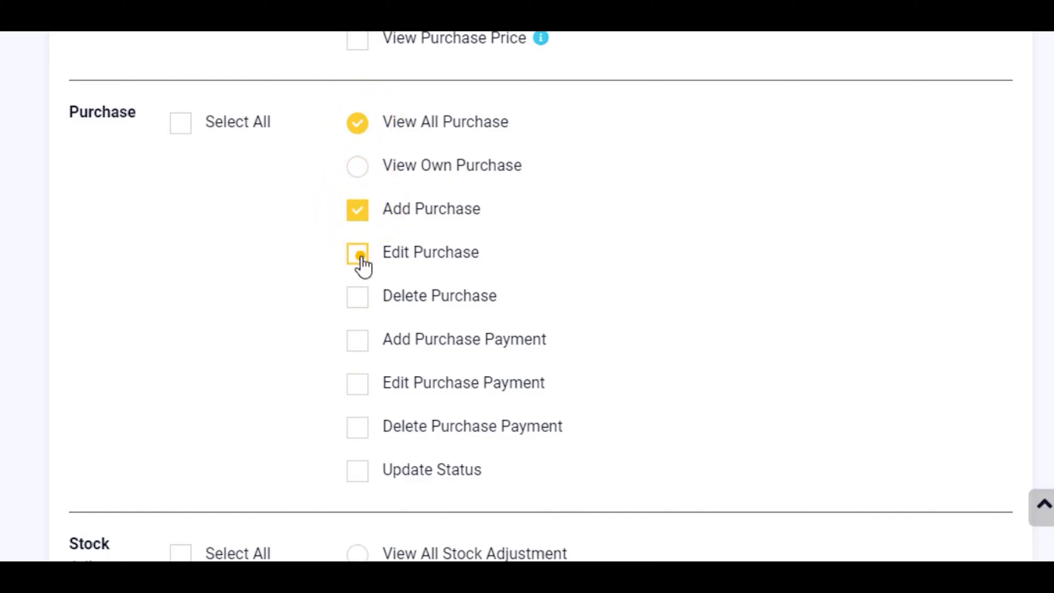
{"action": "left_click", "coordinate": [357, 252]}
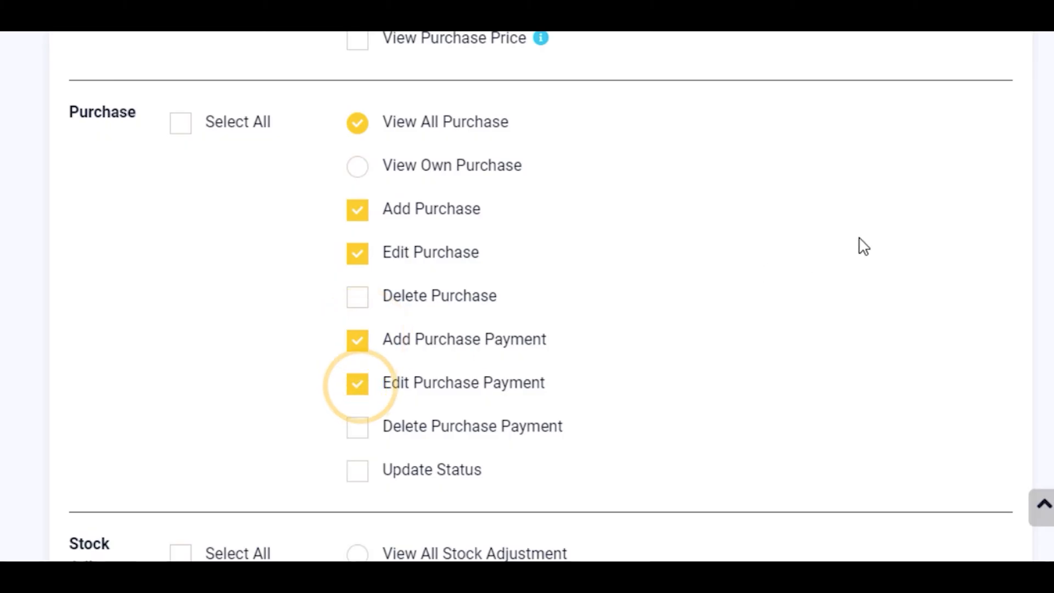
- Save the Accountant role so it appears beside Admin and Cashier
{"action": "scroll", "scroll_direction": "down", "scroll_amount": 3}
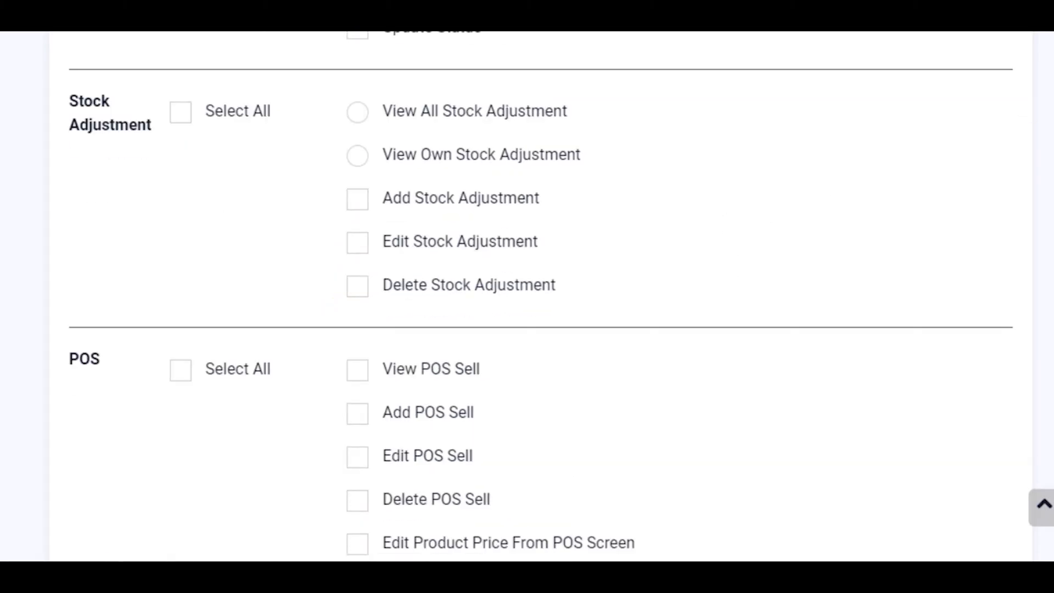
{"action": "scroll", "scroll_direction": "down", "scroll_amount": 3}
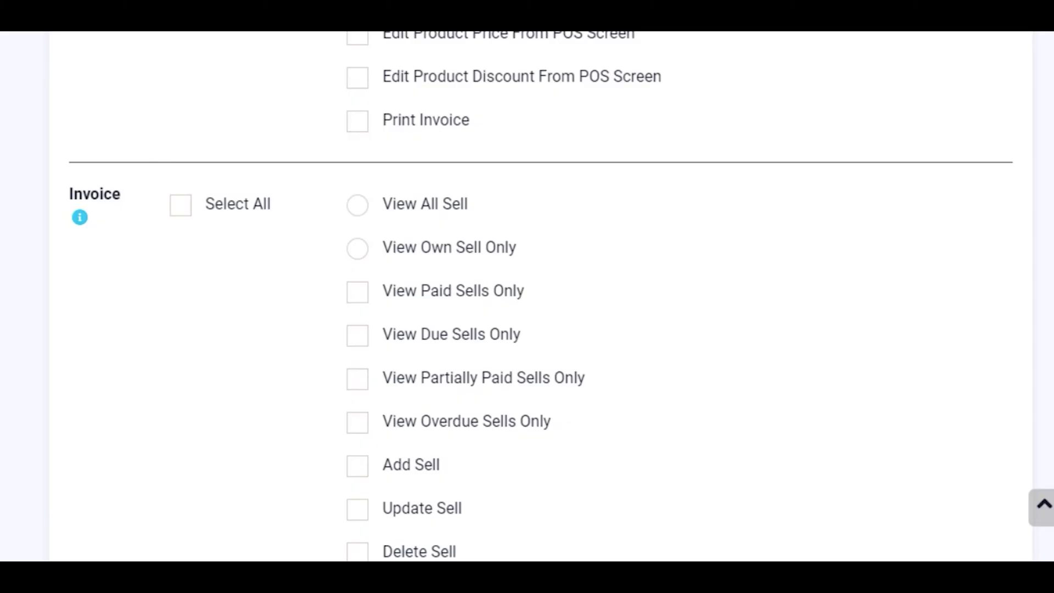
{"action": "scroll", "scroll_direction": "down", "scroll_amount": 3}
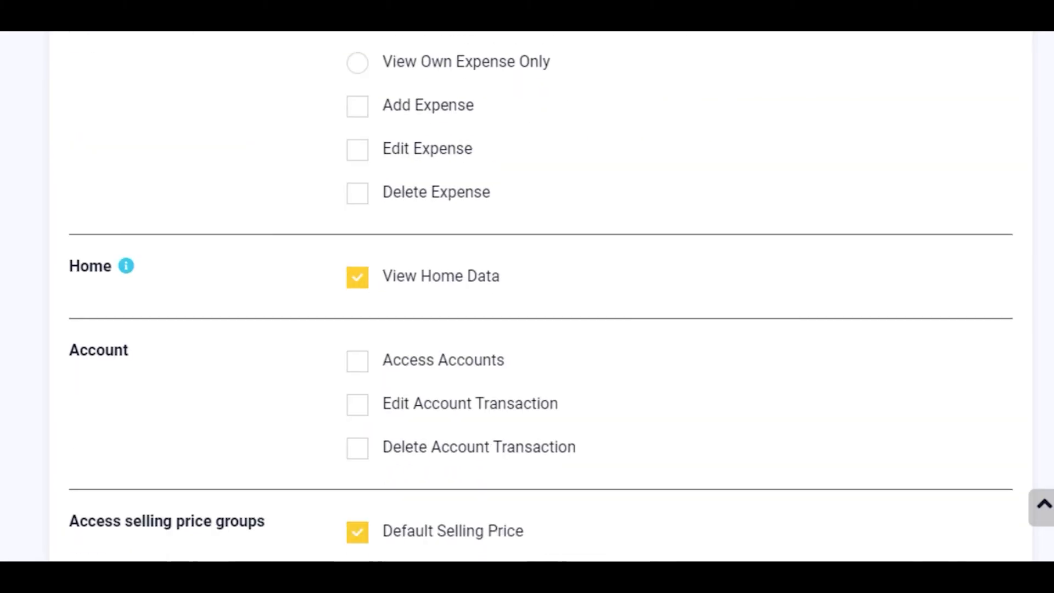
{"action": "scroll", "scroll_direction": "down", "scroll_amount": 3}
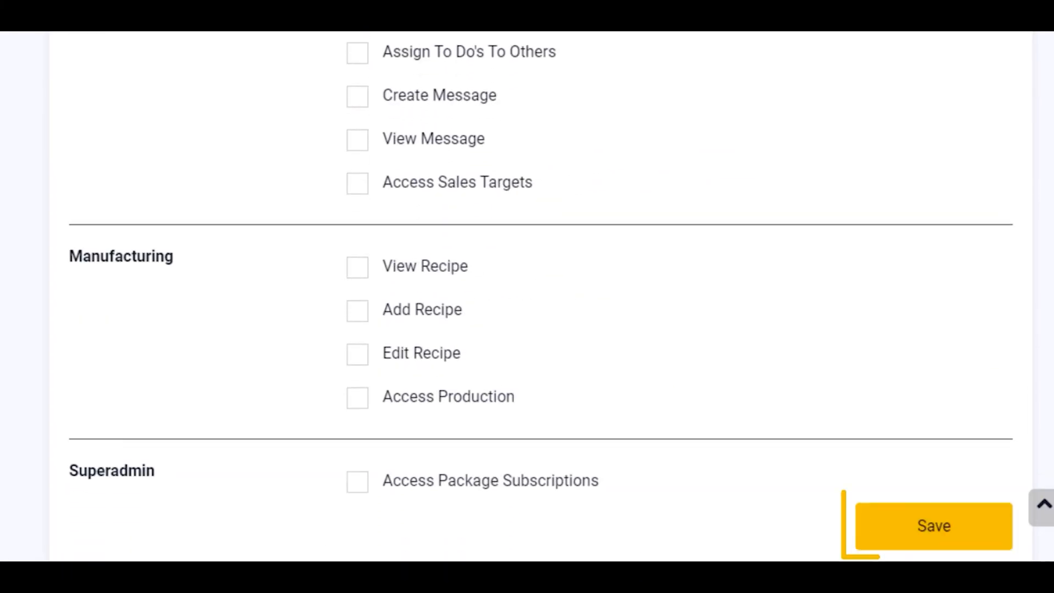
{"action": "left_click", "coordinate": [934, 526]}
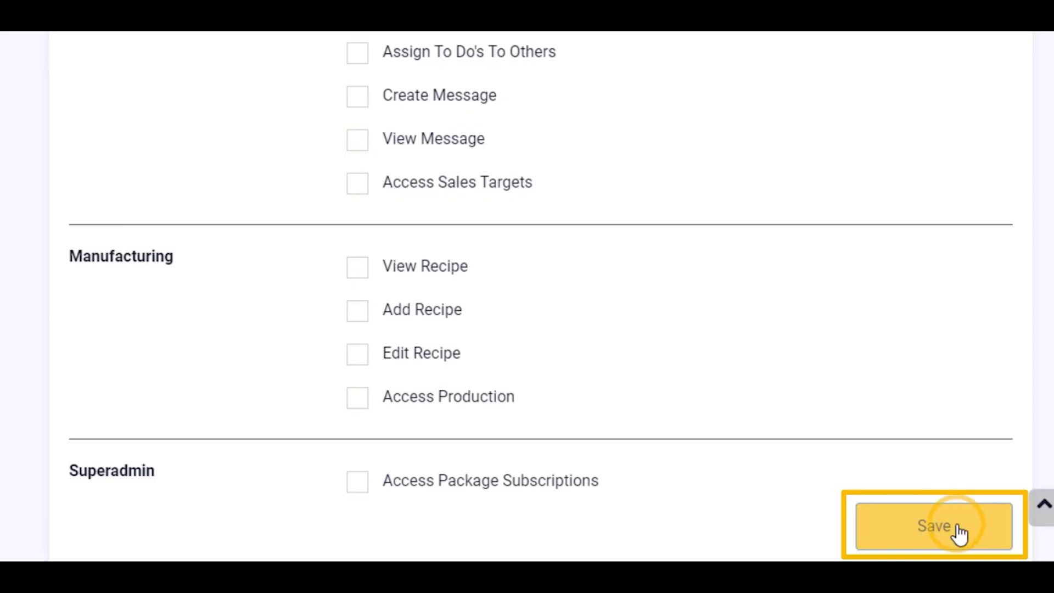
{"action": "left_click", "coordinate": [933, 526]}
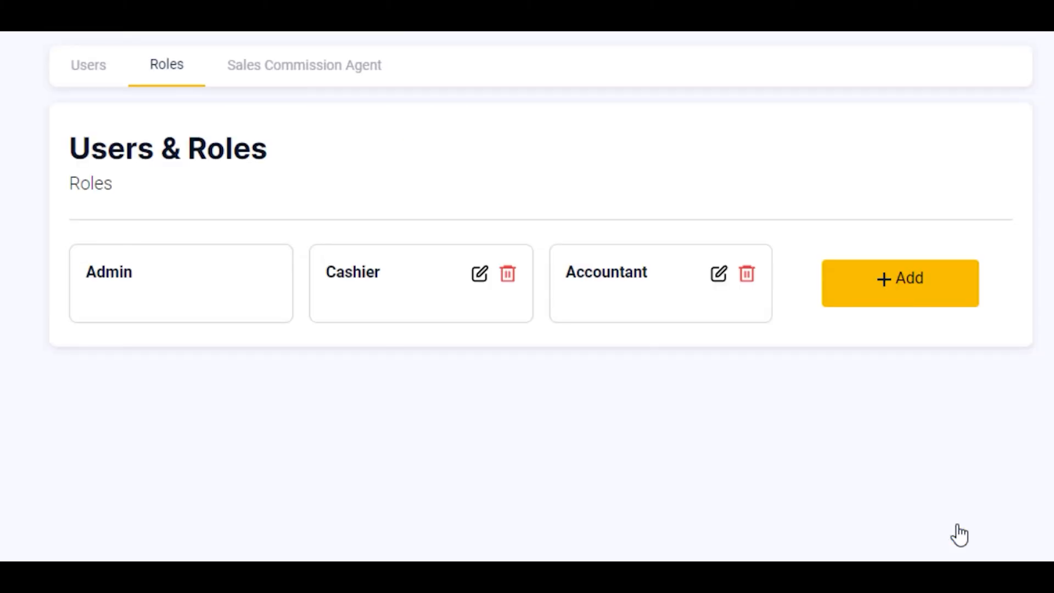
{"action": "mouse_move", "coordinate": [647, 317]}
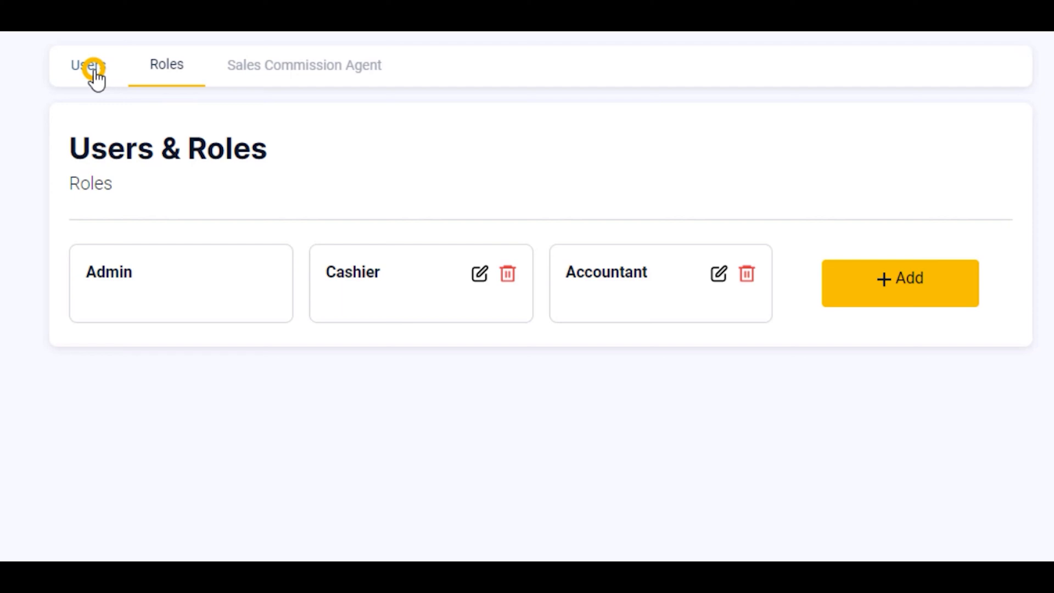
- Start adding a new user from the Users list
{"action": "left_click", "coordinate": [88, 65]}
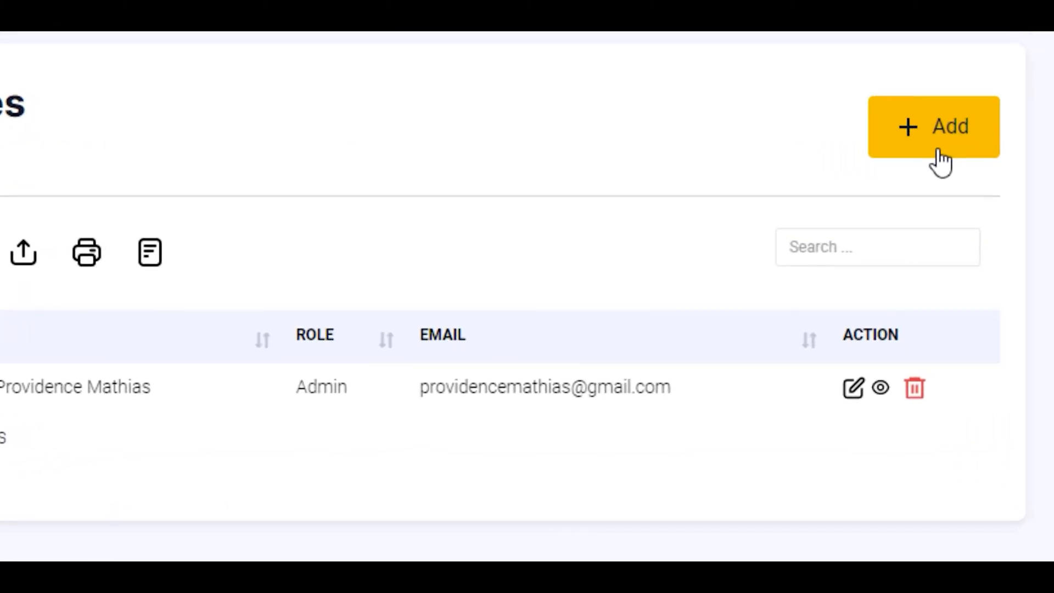
{"action": "left_click", "coordinate": [933, 127]}
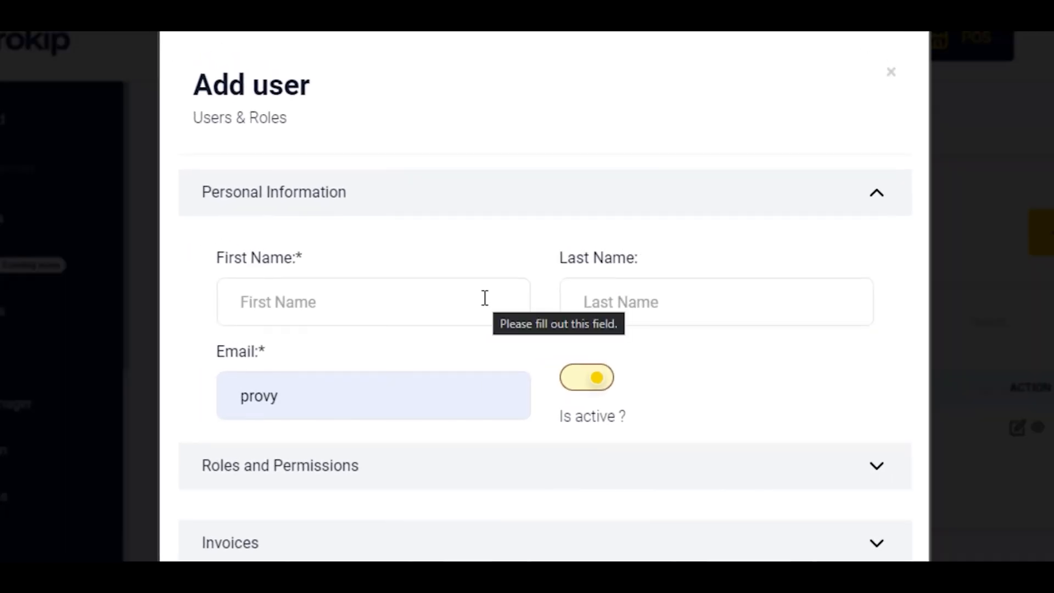
{"action": "left_click", "coordinate": [373, 301]}
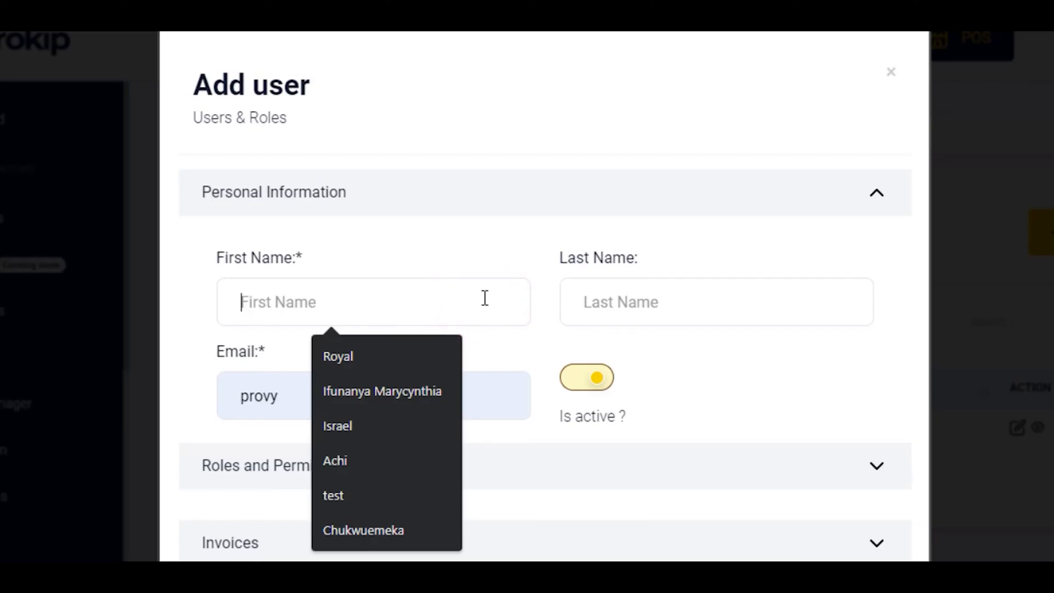
{"action": "left_click", "coordinate": [337, 356]}
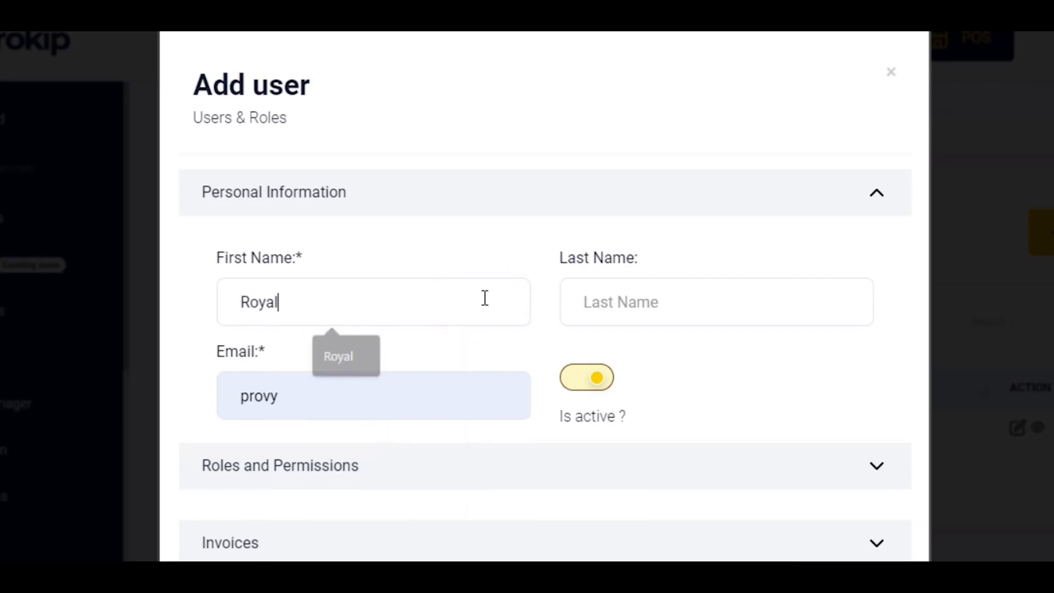
{"action": "type", "text": "Ony"}
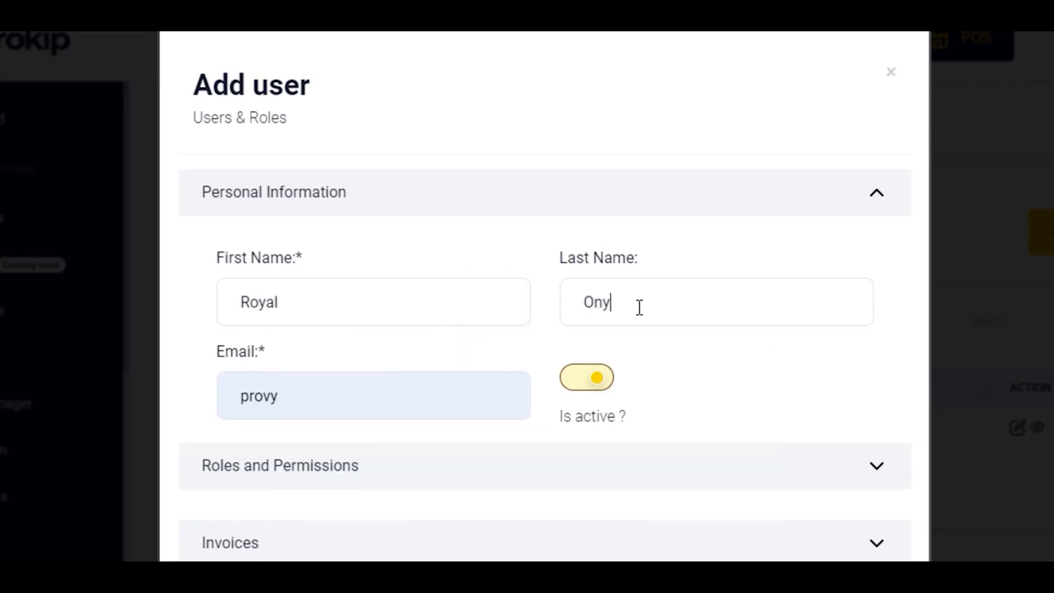
{"action": "type", "text": "eka"}
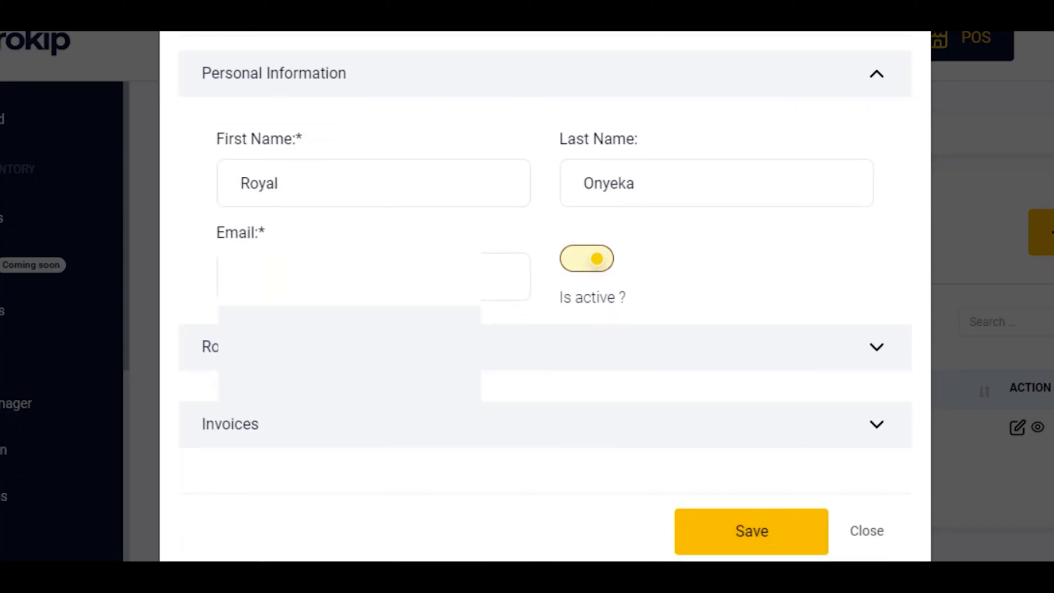
{"action": "left_click", "coordinate": [683, 347]}
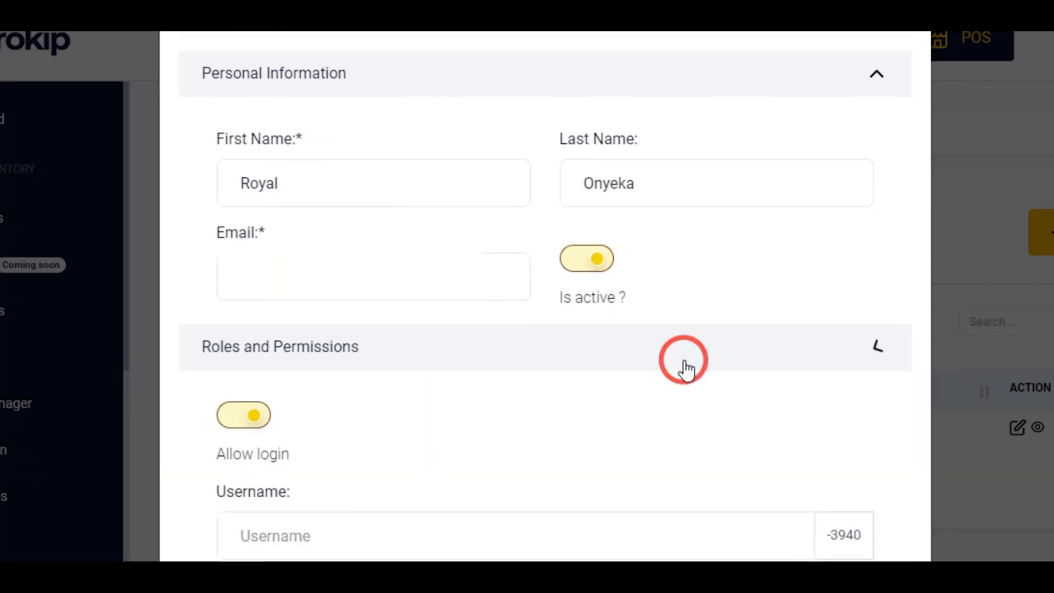
- Set username Royal and enter the password twice to confirm it
{"action": "scroll", "scroll_direction": "down", "scroll_amount": 3}
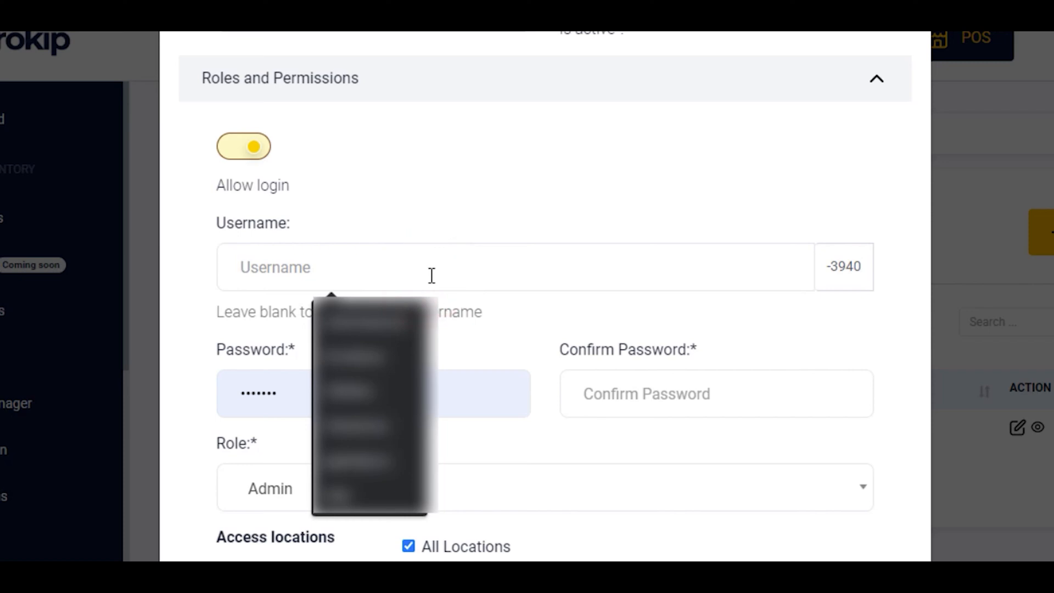
{"action": "type", "text": "R"}
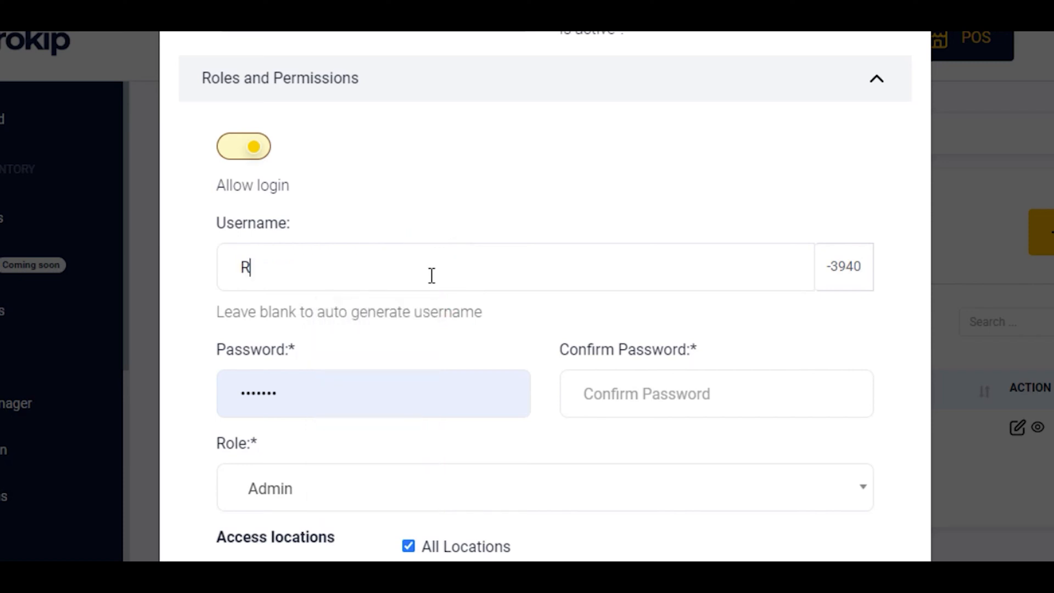
{"action": "type", "text": "oyal"}
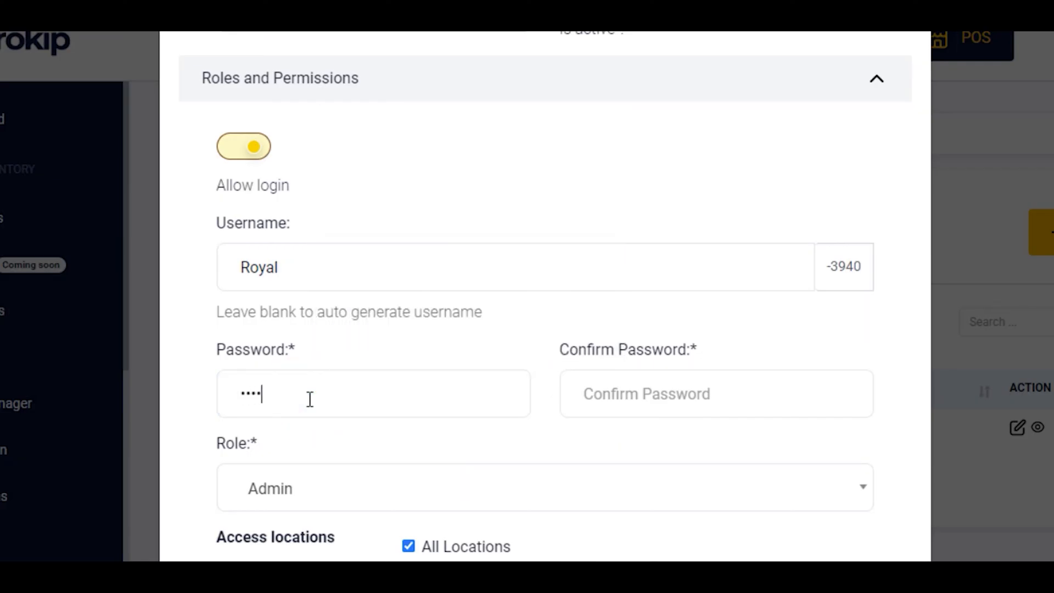
{"action": "left_click", "coordinate": [699, 393]}
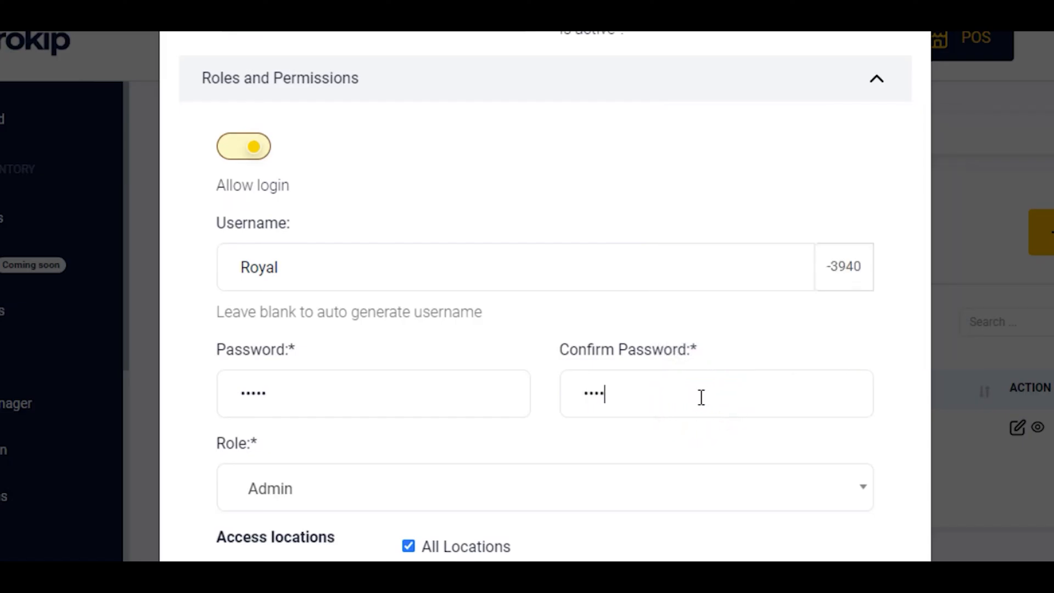
{"action": "left_click", "coordinate": [545, 487]}
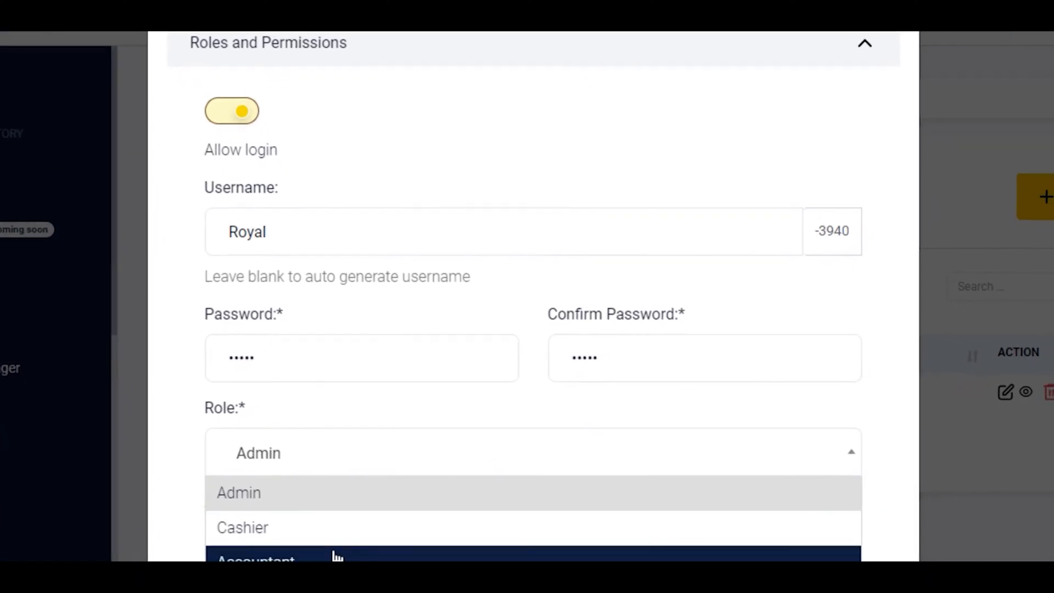
- Assign the Accountant role, restrict access to Dellorde (BL0001) only, and save the user
{"action": "left_click", "coordinate": [256, 557]}
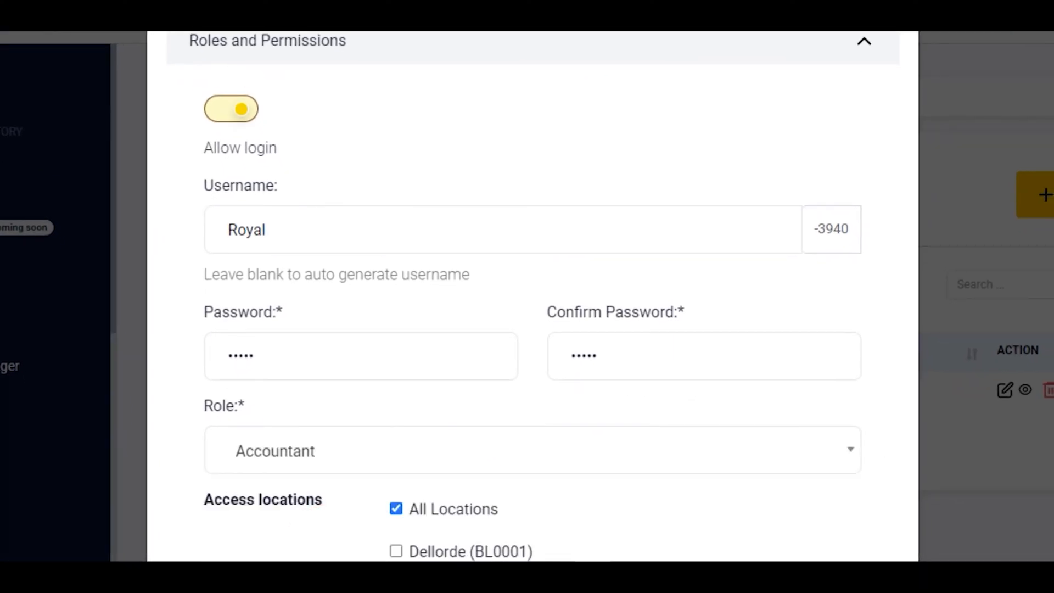
{"action": "scroll", "scroll_direction": "down", "scroll_amount": 3}
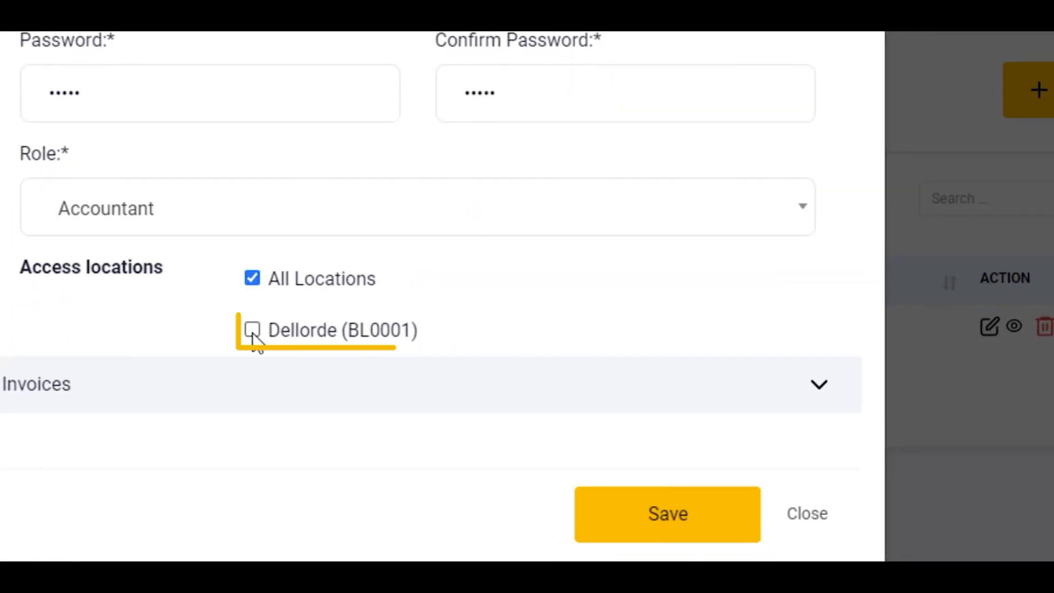
{"action": "left_click", "coordinate": [252, 331]}
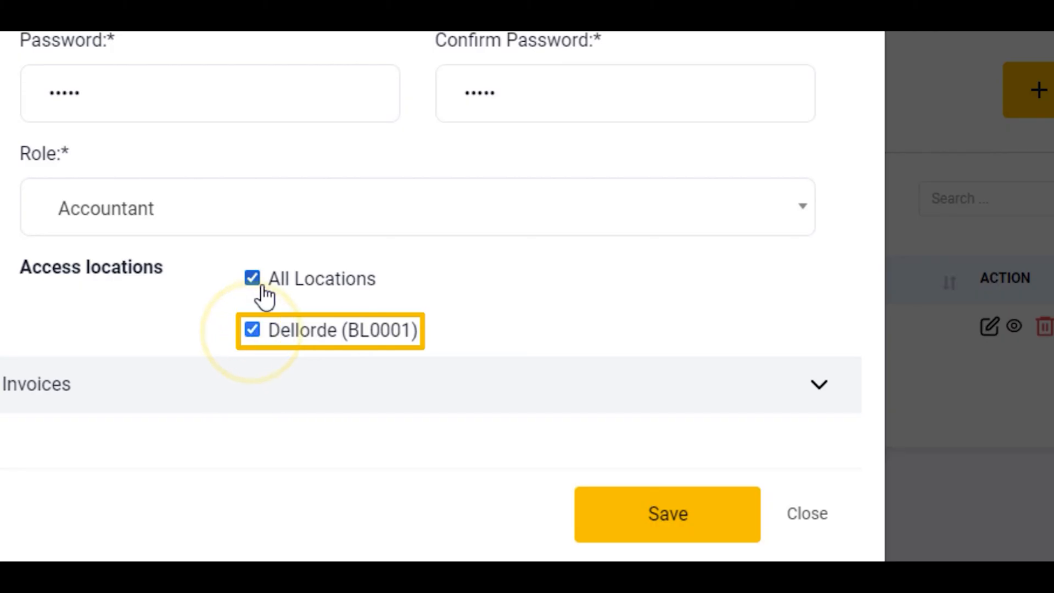
{"action": "left_click", "coordinate": [253, 278]}
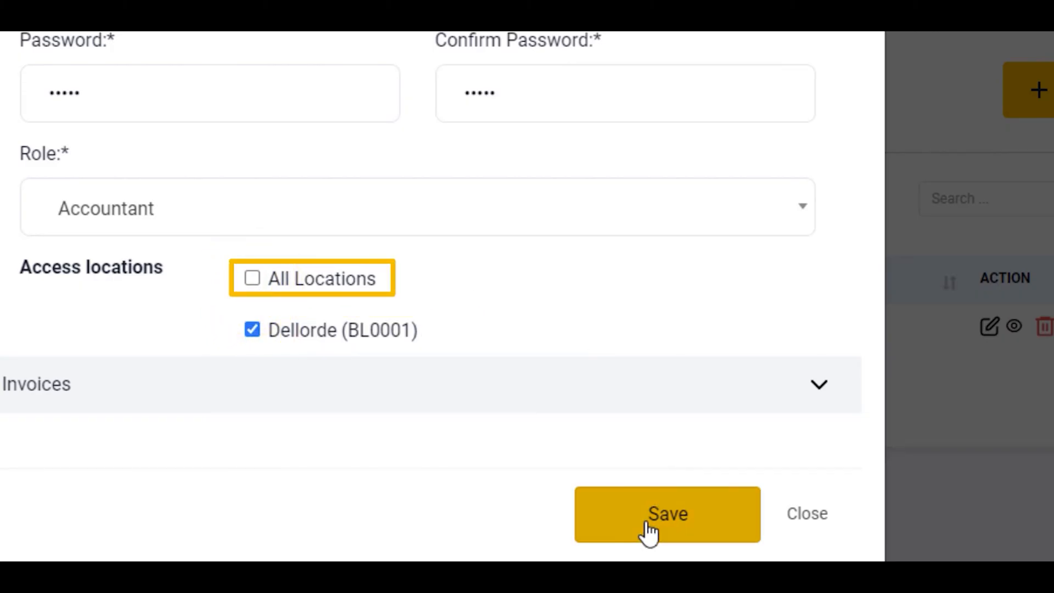
{"action": "left_click", "coordinate": [667, 514]}
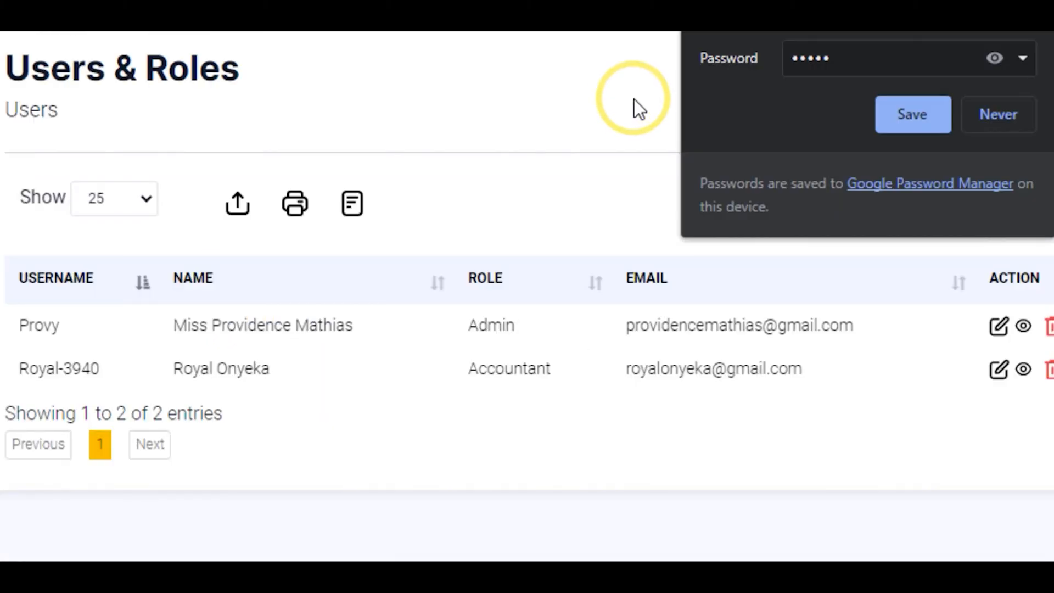